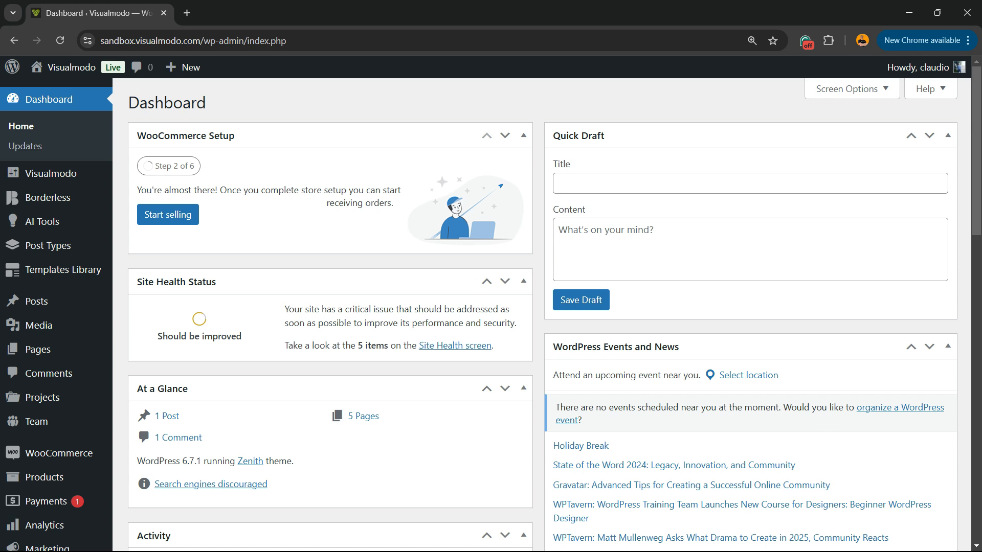
mouse_move(62, 270)
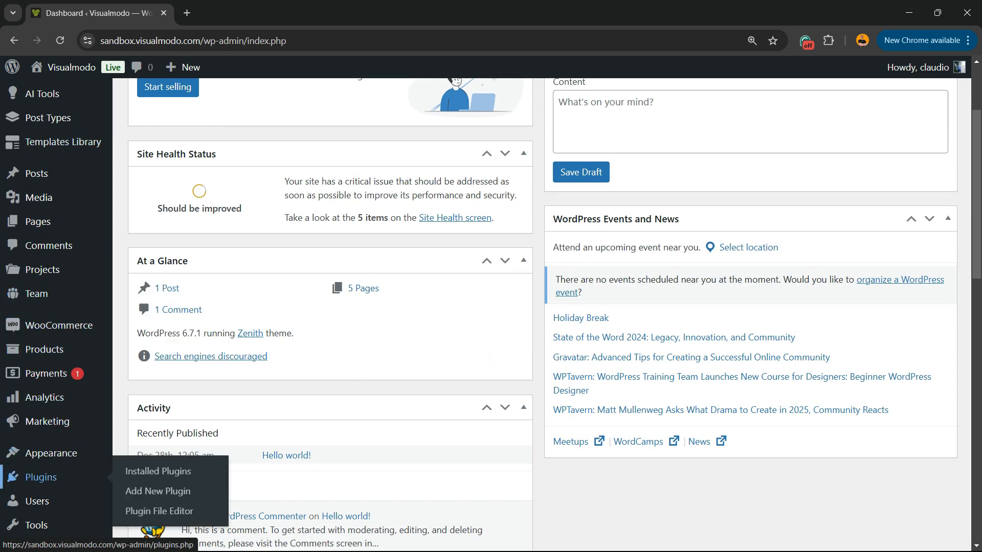
mouse_move(158, 491)
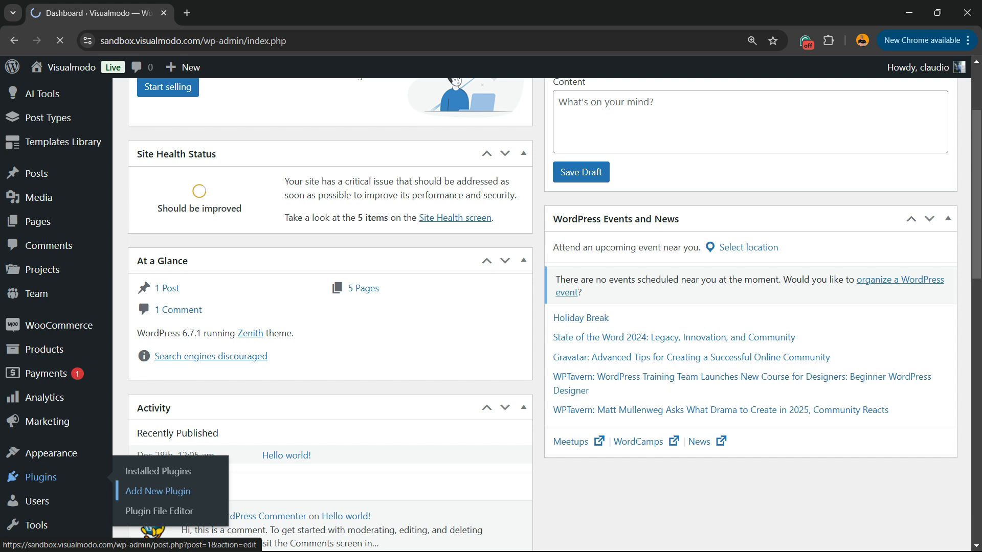
Open Plugins > Add New Plugin from the admin sidebar.
left_click(158, 491)
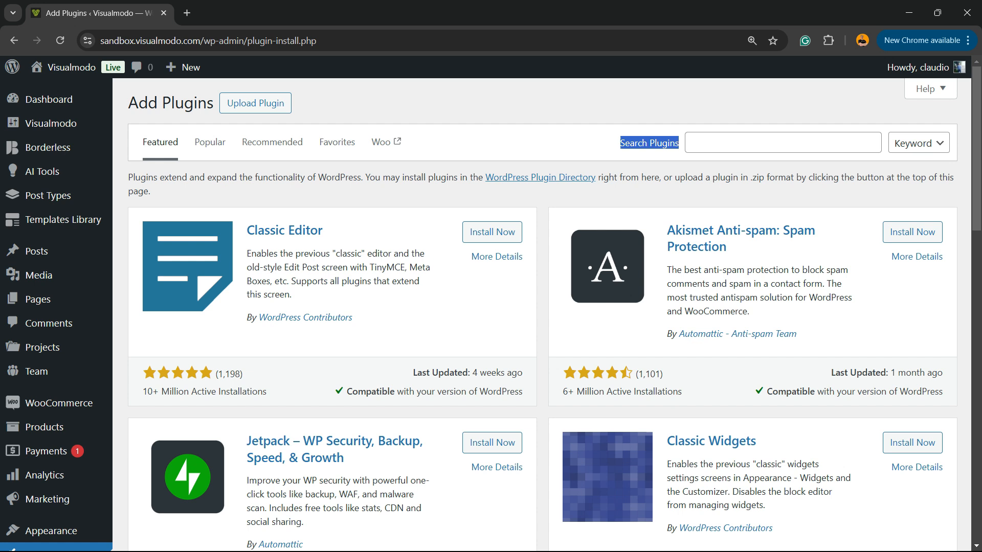
Search the plugin directory for UpdraftPlus and install it.
type("UpdraftPlus")
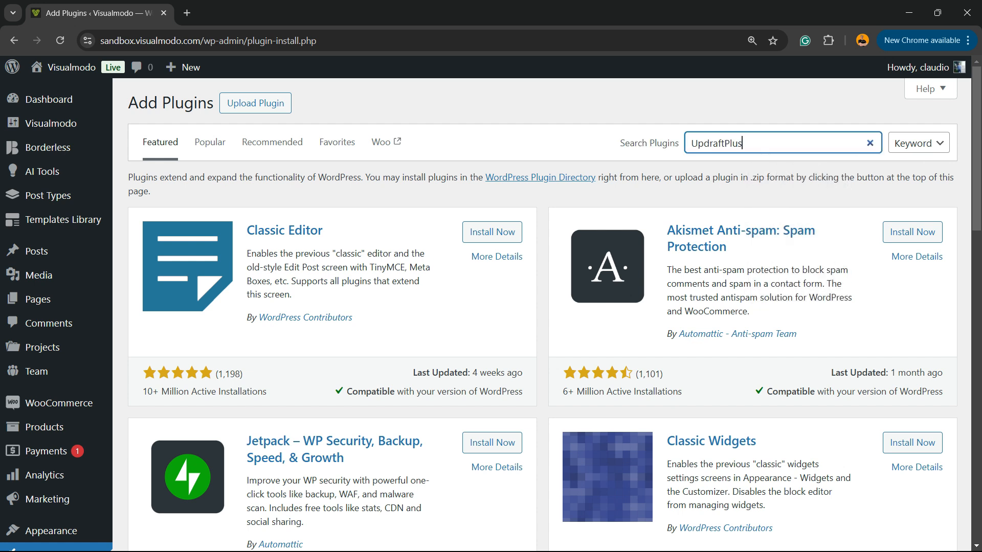
key("Return")
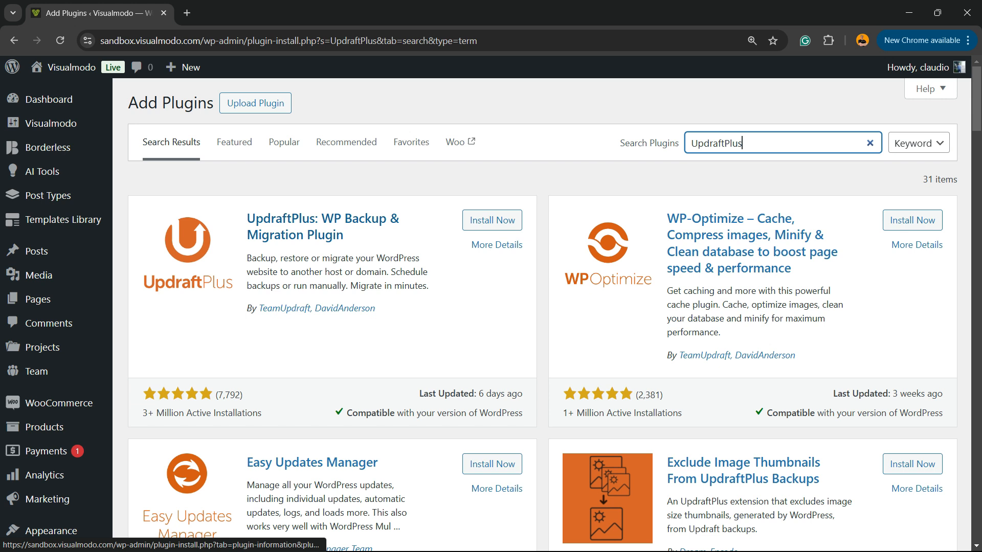
double_click(323, 226)
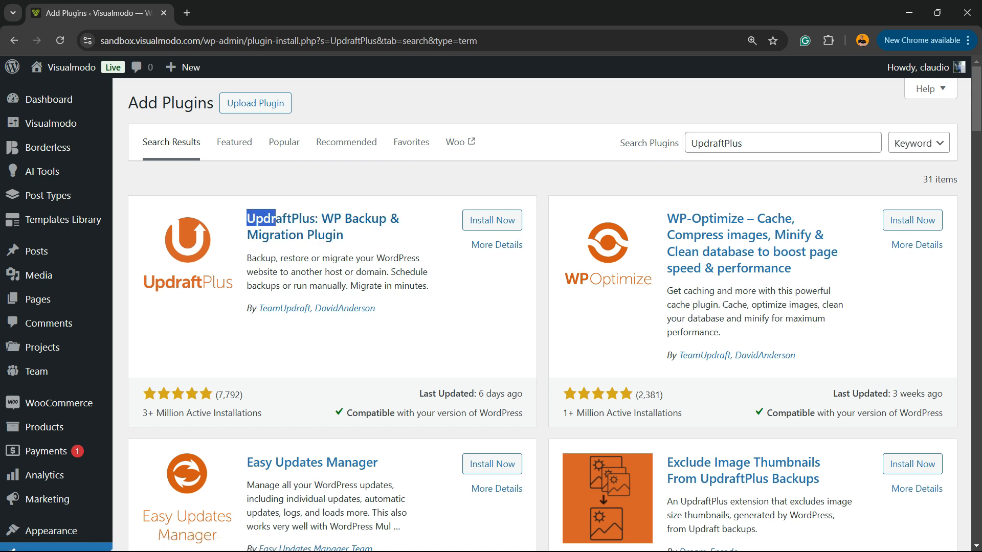
left_click(492, 220)
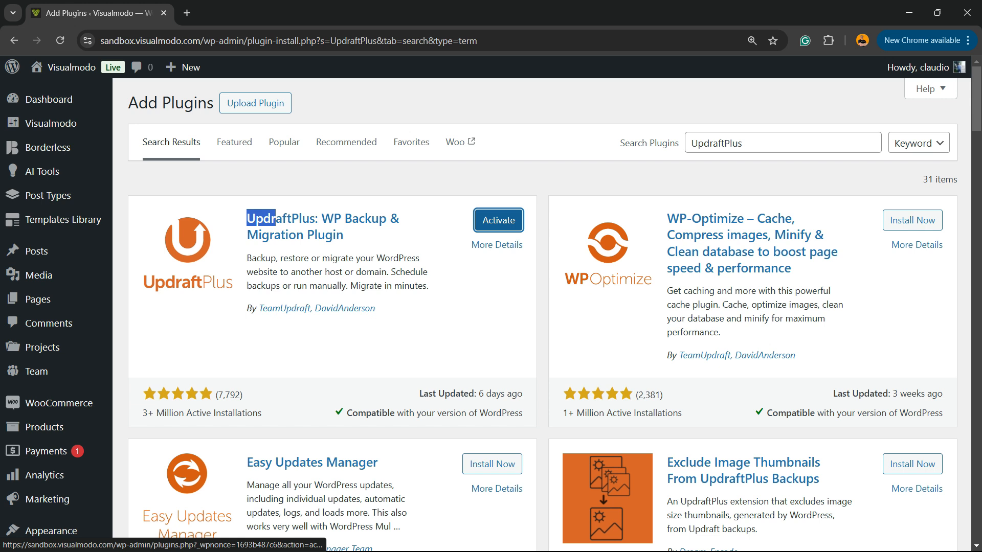
Activate the newly installed UpdraftPlus plugin.
left_click(497, 220)
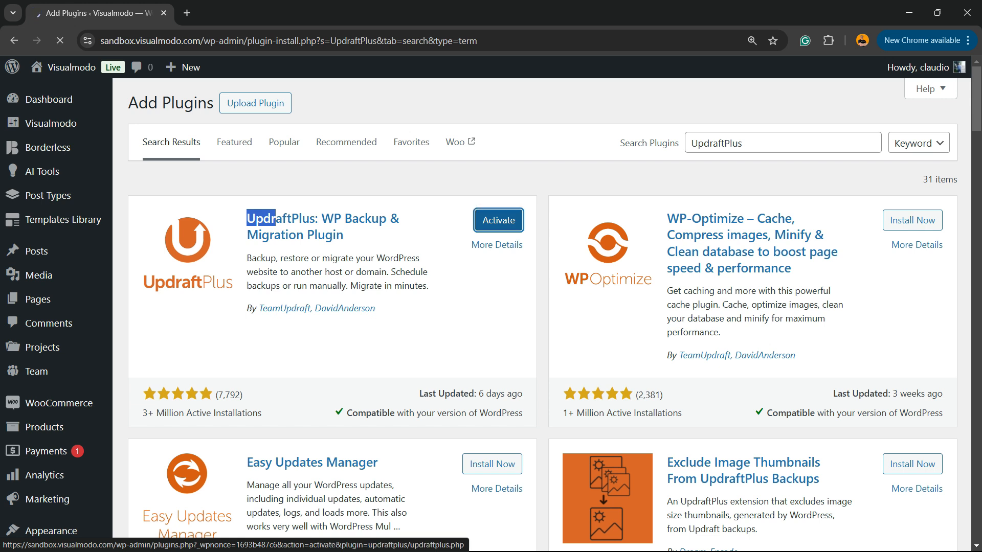
left_click(497, 220)
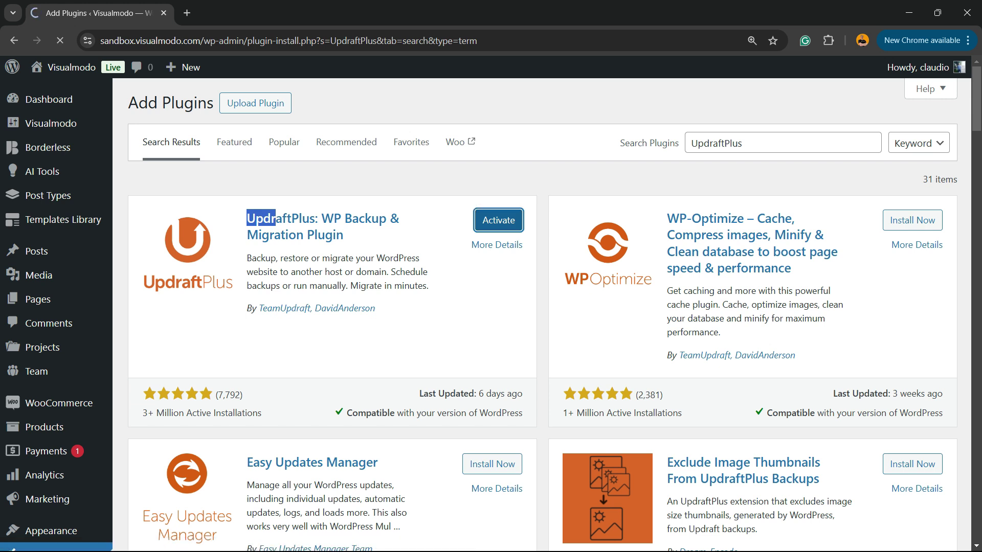
left_click(497, 220)
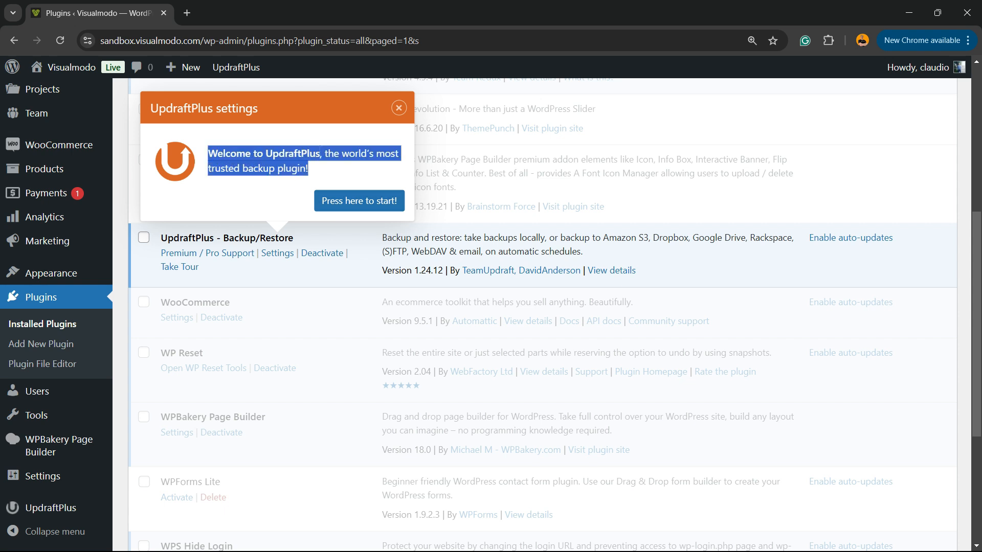
Dismiss the UpdraftPlus welcome popup and open Settings > UpdraftPlus Backups.
left_click(399, 108)
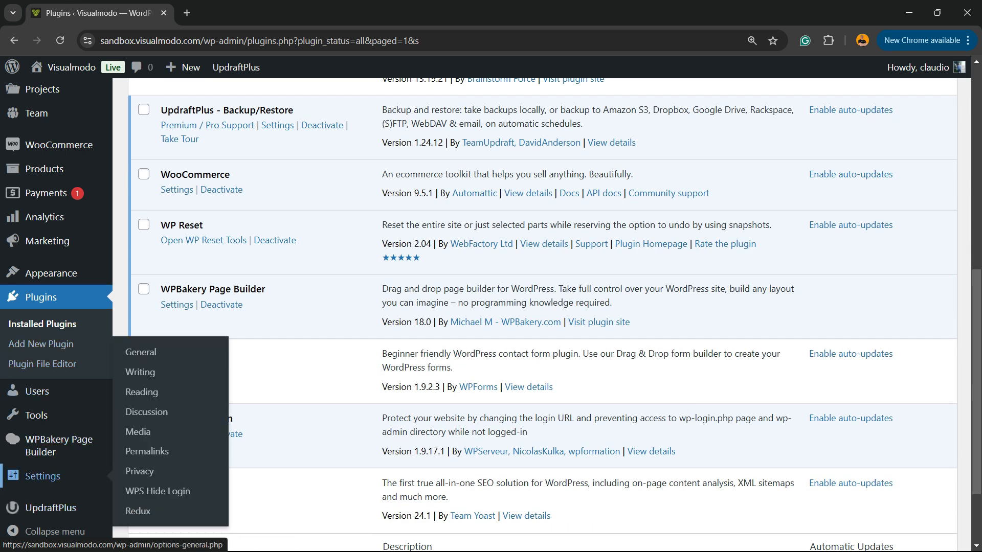
left_click(50, 508)
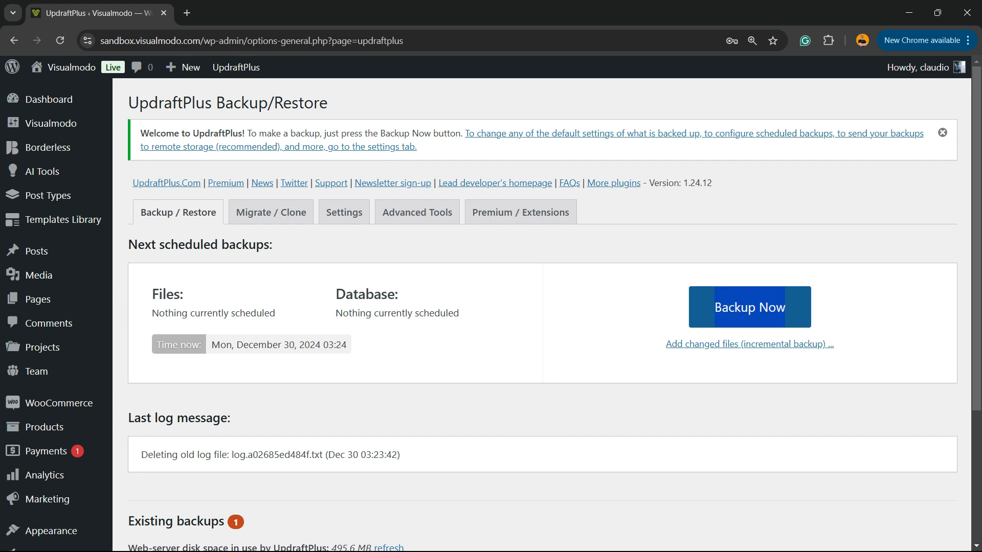
Run Backup Now with database and files both included.
left_click(749, 307)
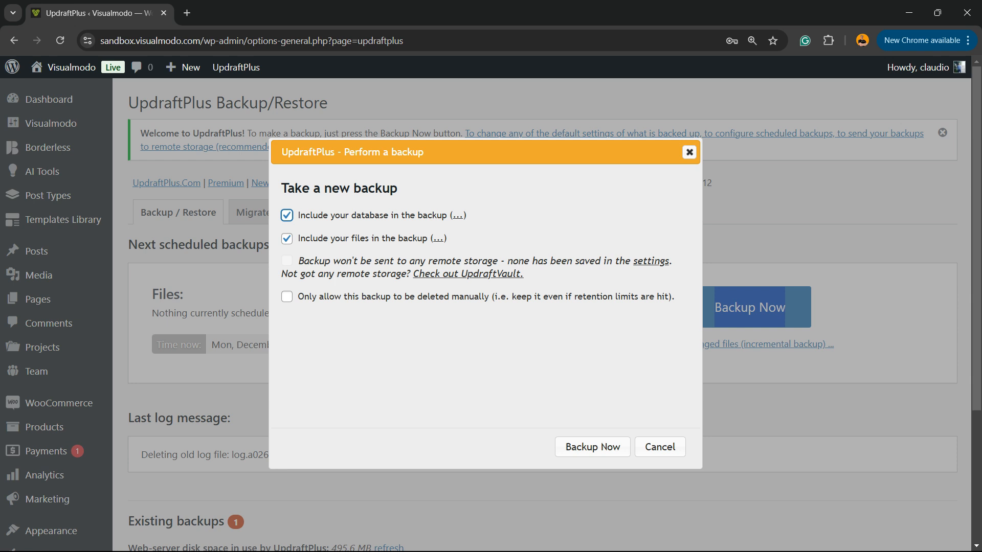
left_click(591, 446)
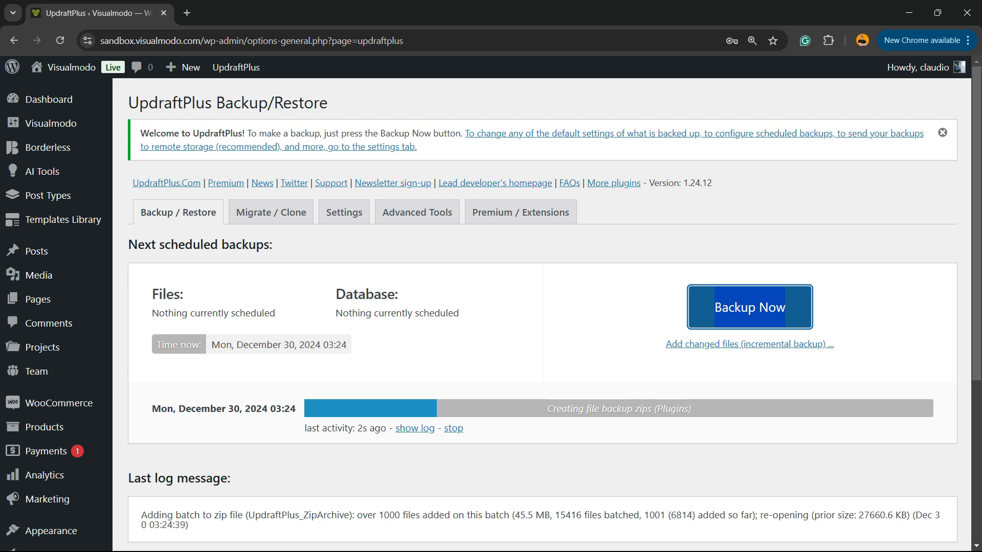
Wait for the Dec 30, 2024 backup to finish, then close the completion and raw history popups.
scroll("down", 3)
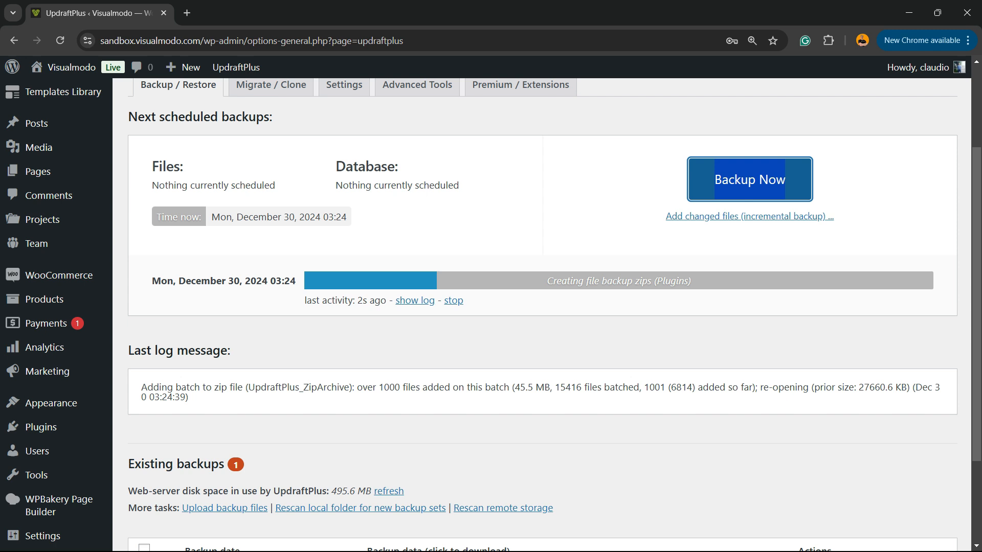
scroll("down", 3)
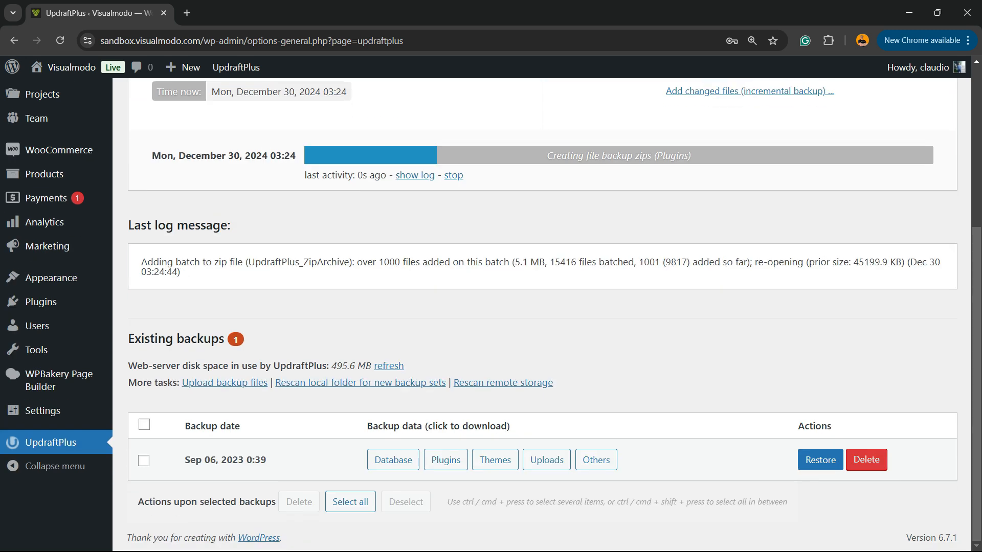
scroll("up", 3)
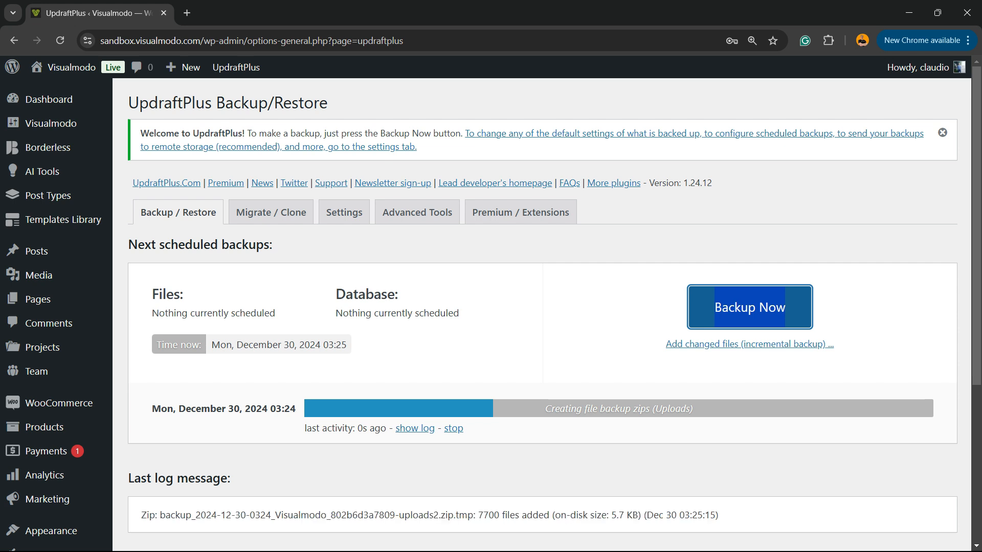
scroll("down", 3)
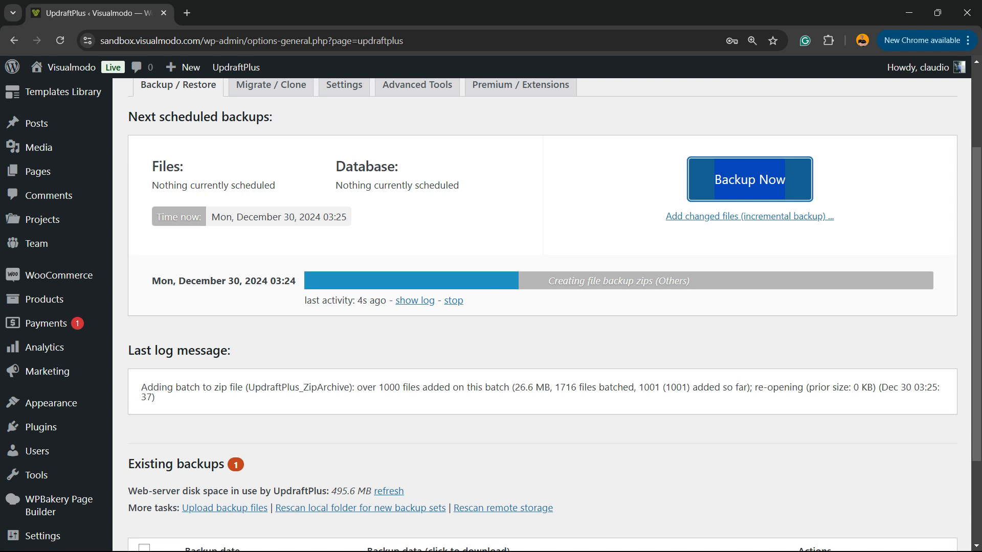
double_click(179, 350)
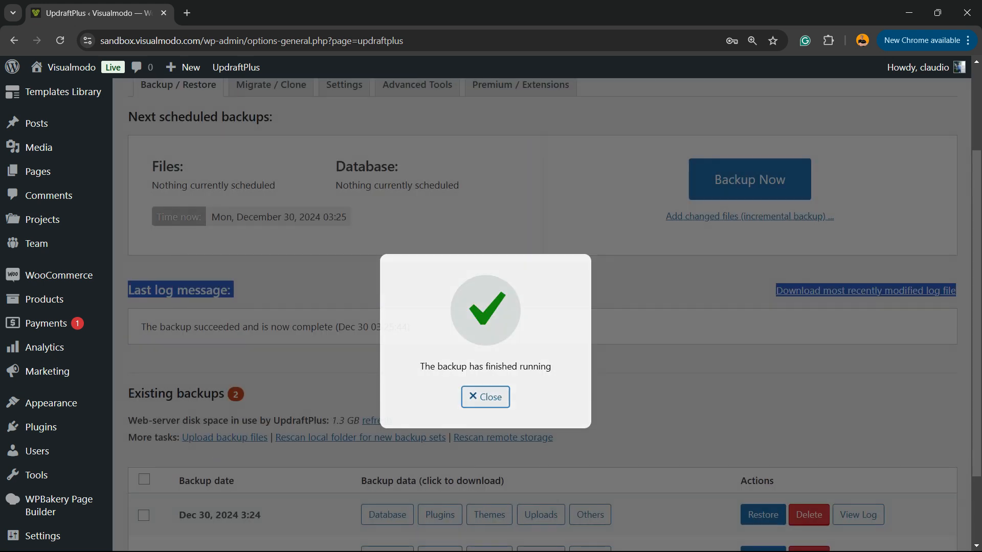
left_click(485, 397)
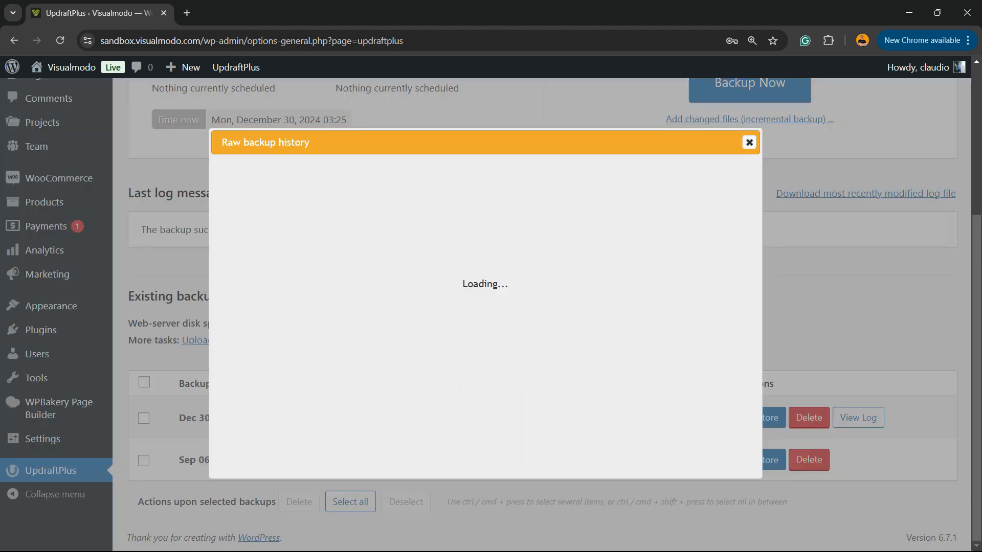
left_click(748, 142)
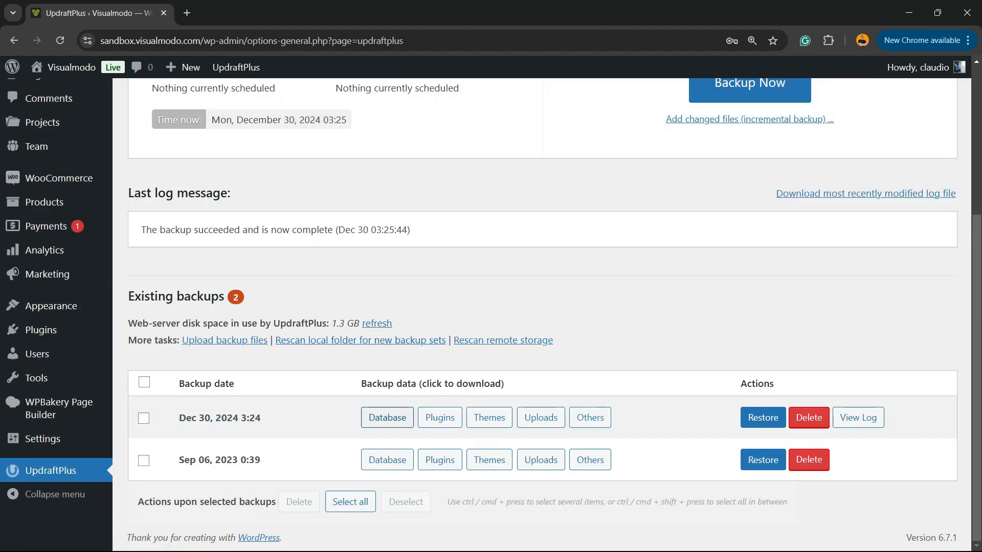
Fetch the Dec 30, 2024 backup archives, starting with Plugins.
left_click(440, 417)
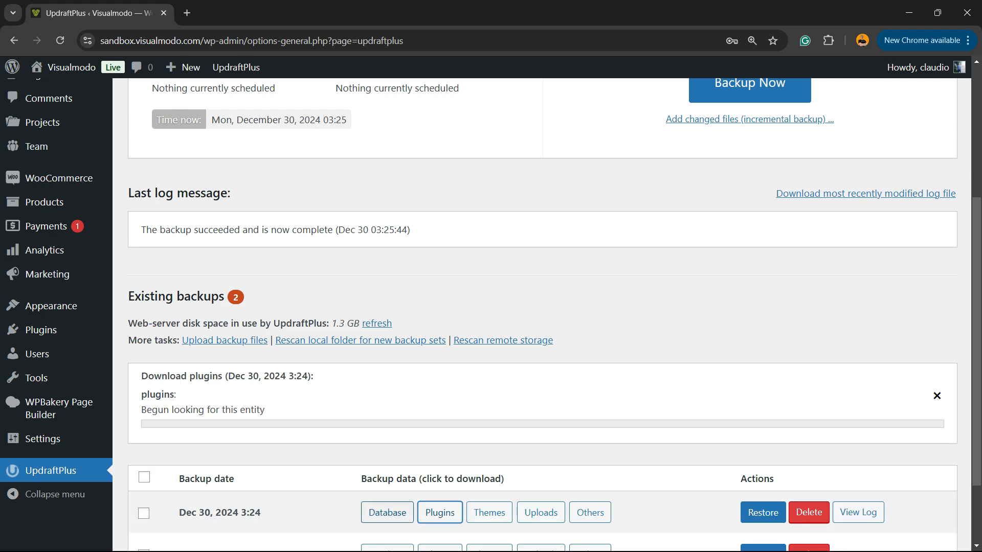
scroll("down", 3)
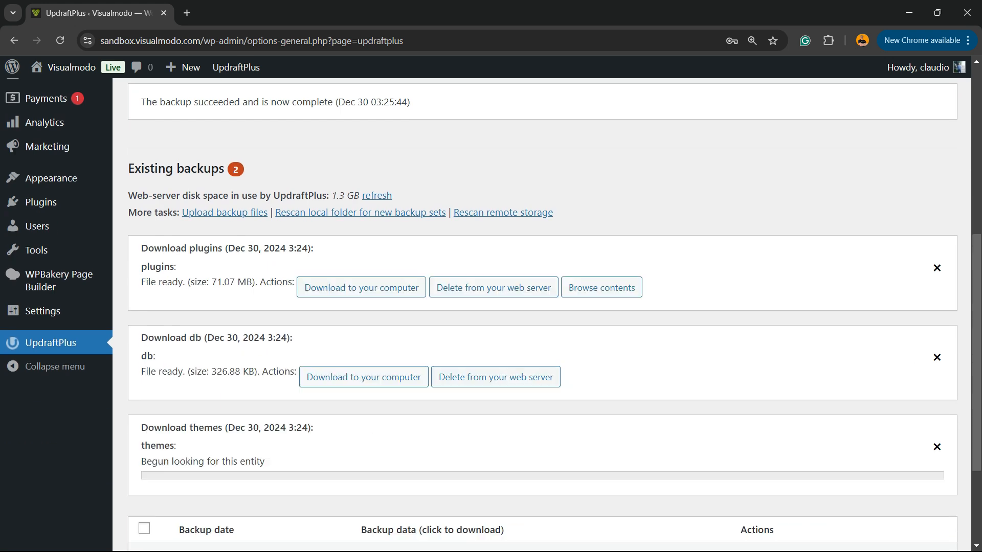
scroll("down", 3)
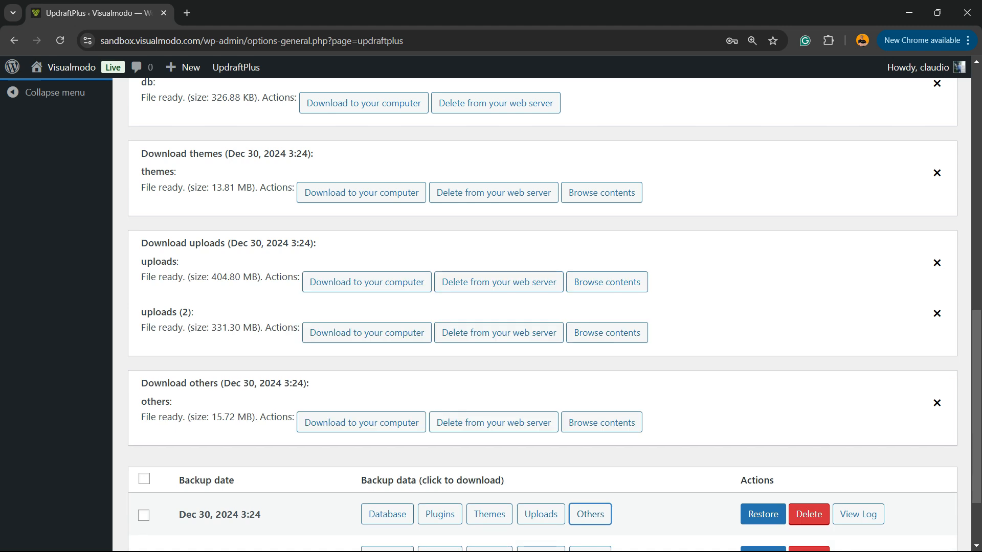
scroll("up", 3)
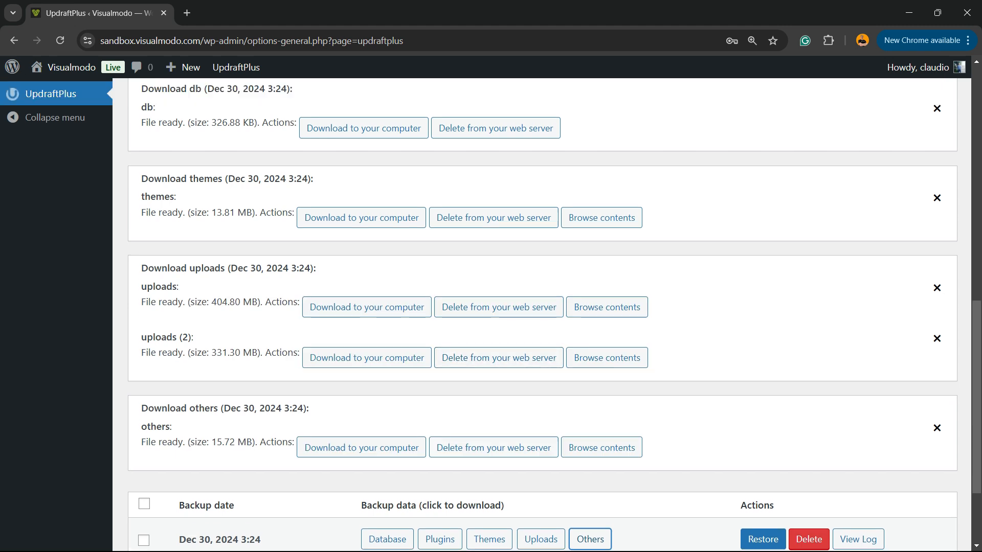
scroll("up", 3)
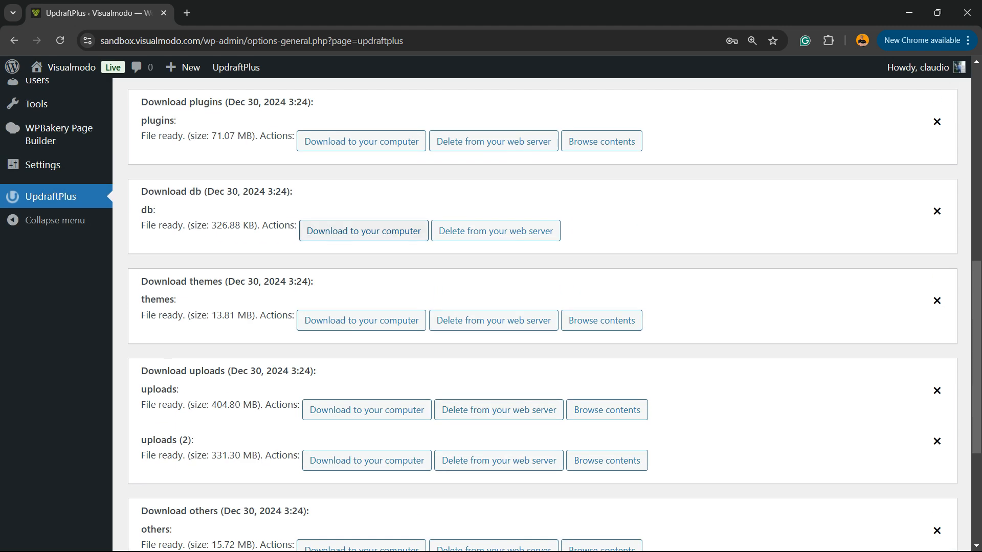
scroll("up", 3)
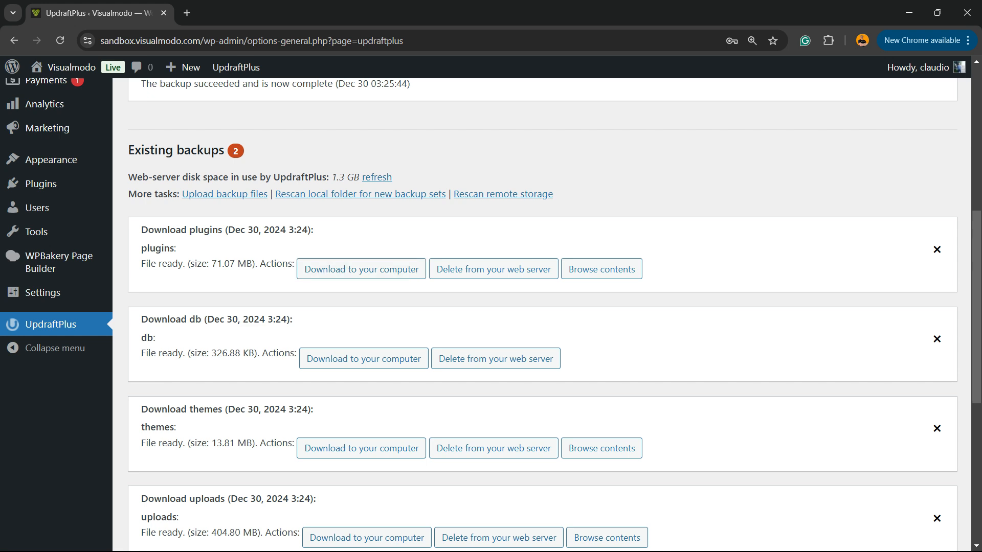
scroll("down", 3)
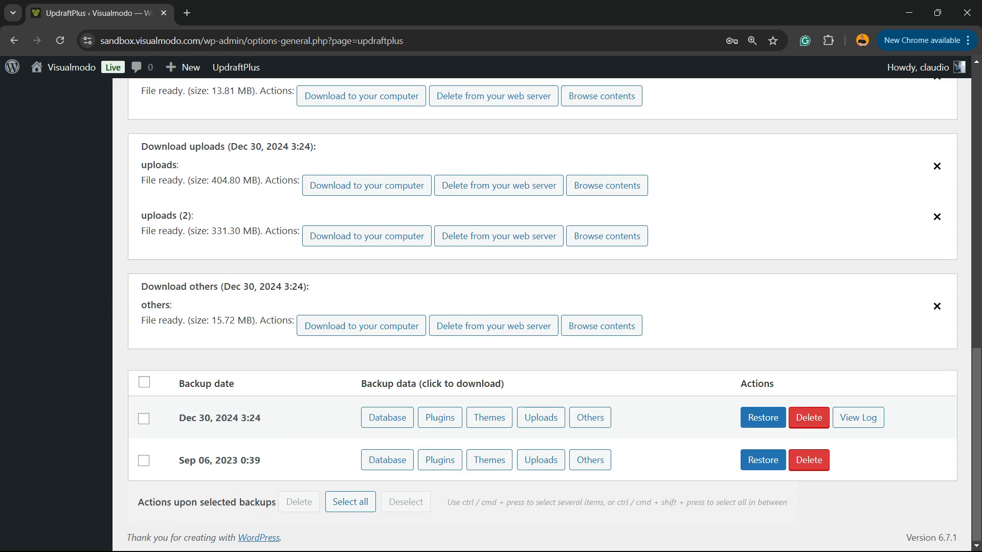
scroll("up", 3)
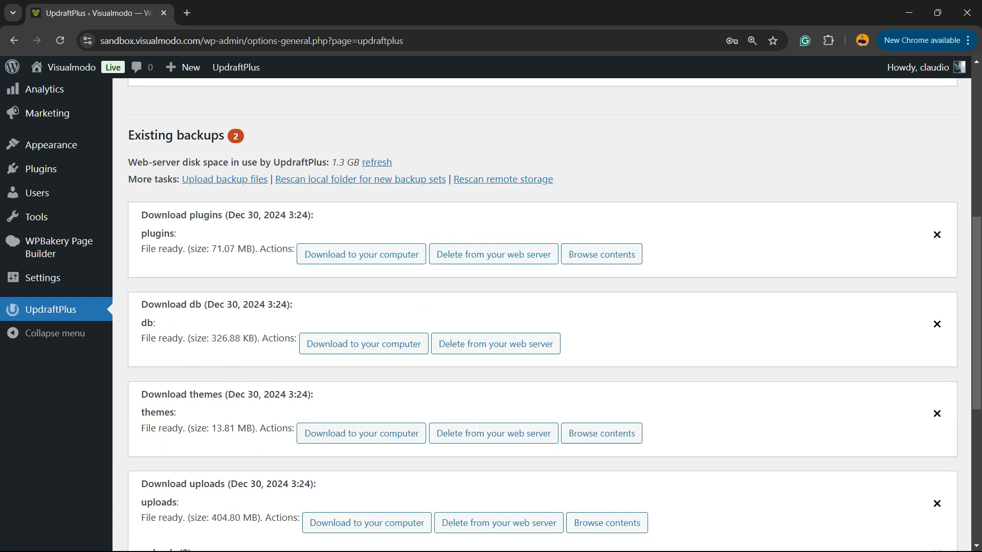
scroll("down", 3)
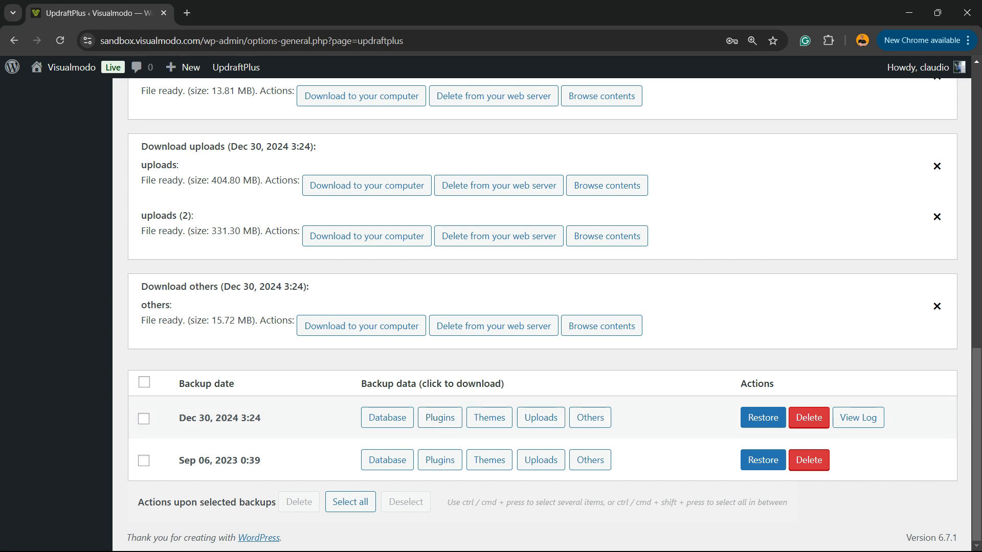
Delete the Sep 06, 2023 backup set and acknowledge the deletion summary.
left_click(808, 418)
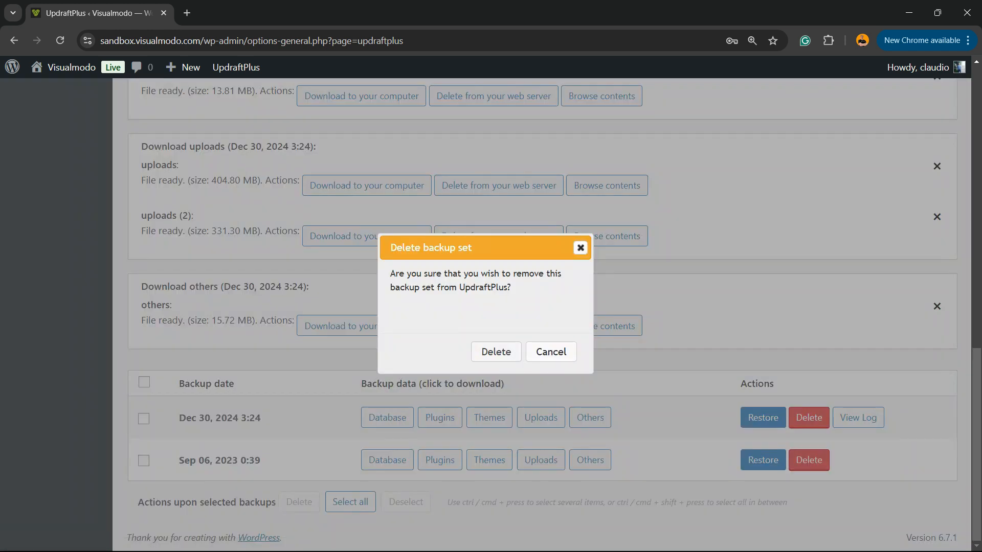
left_click(495, 351)
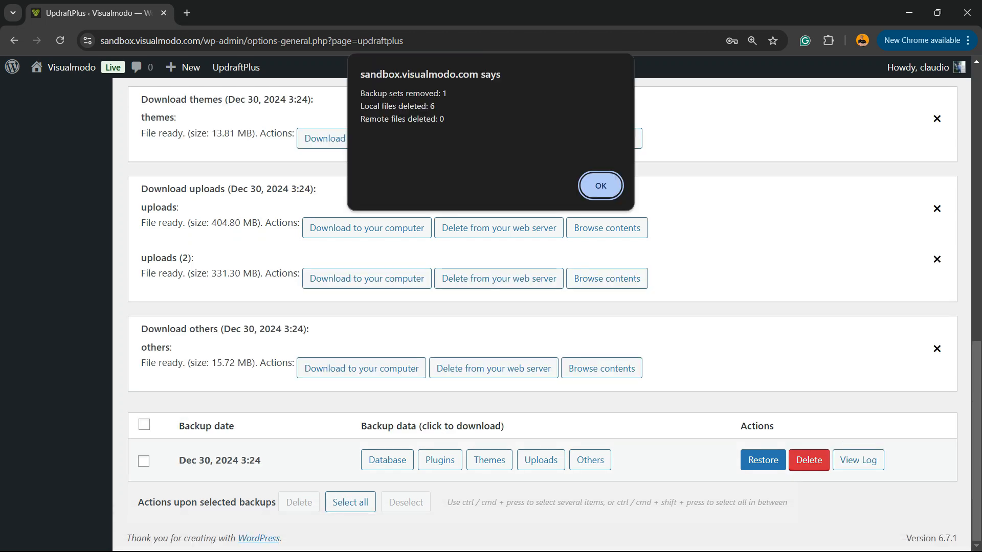
left_click(599, 185)
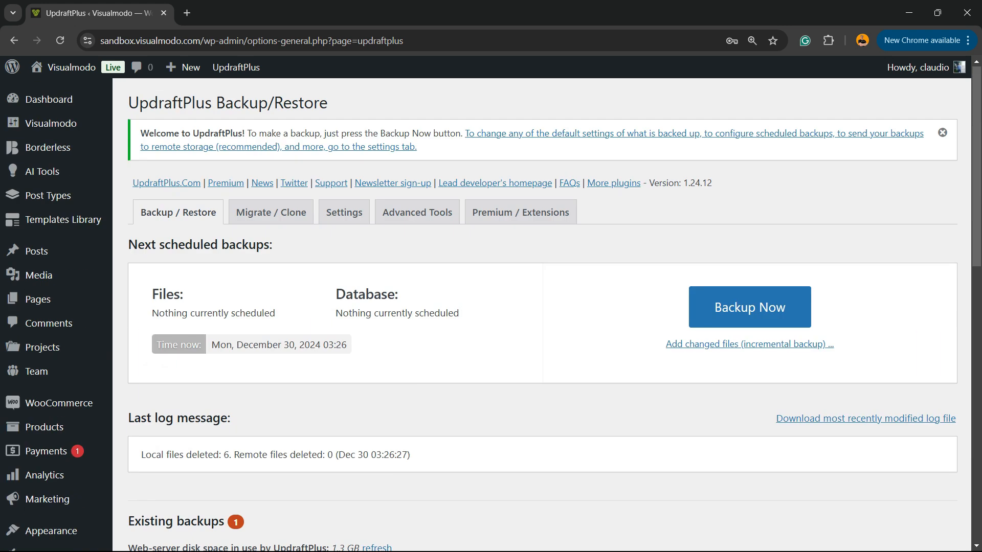
scroll("down", 3)
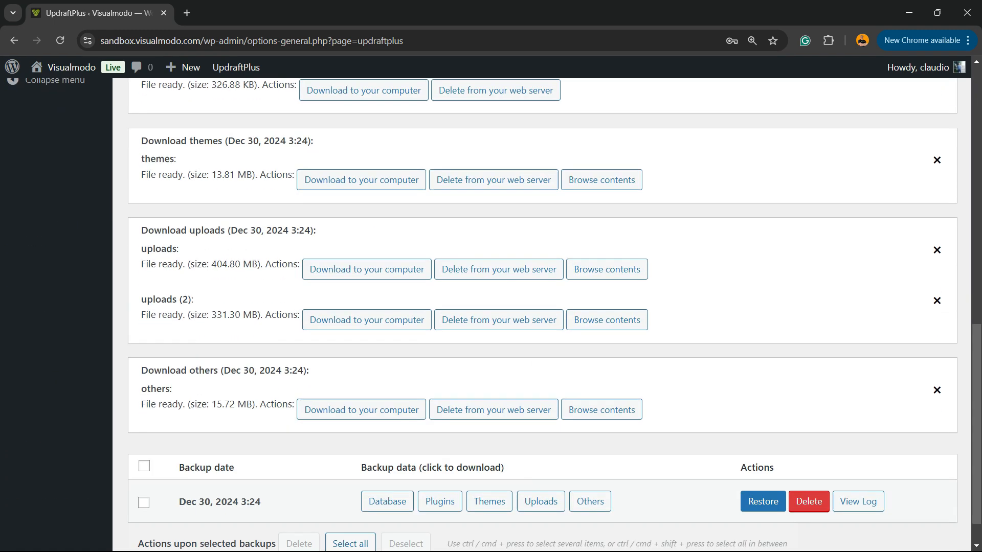